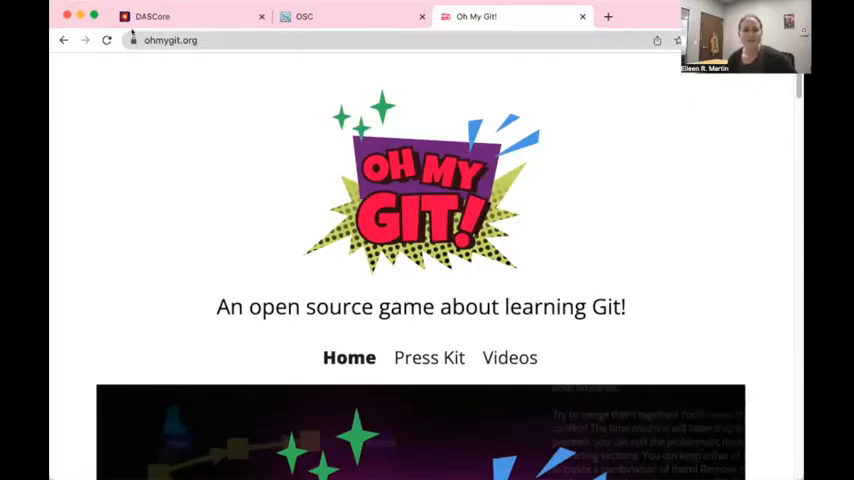
- Scroll through the current page, then bring up the OpenSourceCourse site
{"action": "scroll", "scroll_direction": "down", "scroll_amount": 3}
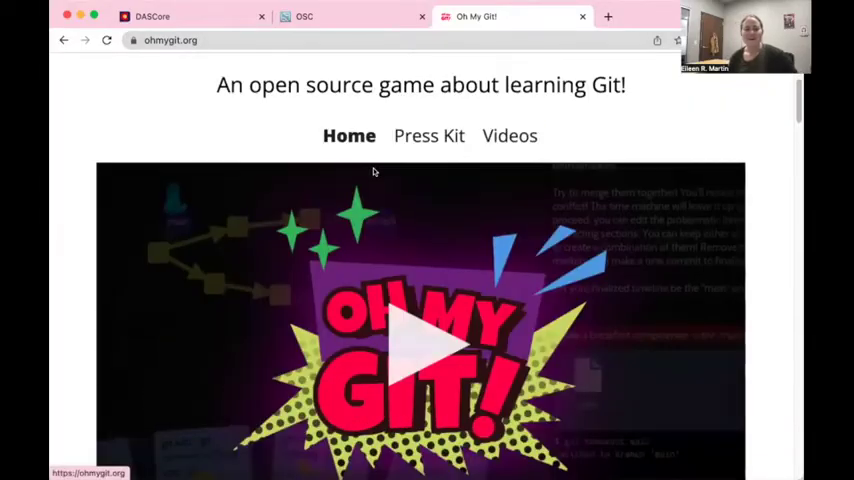
{"action": "scroll", "scroll_direction": "down", "scroll_amount": 3}
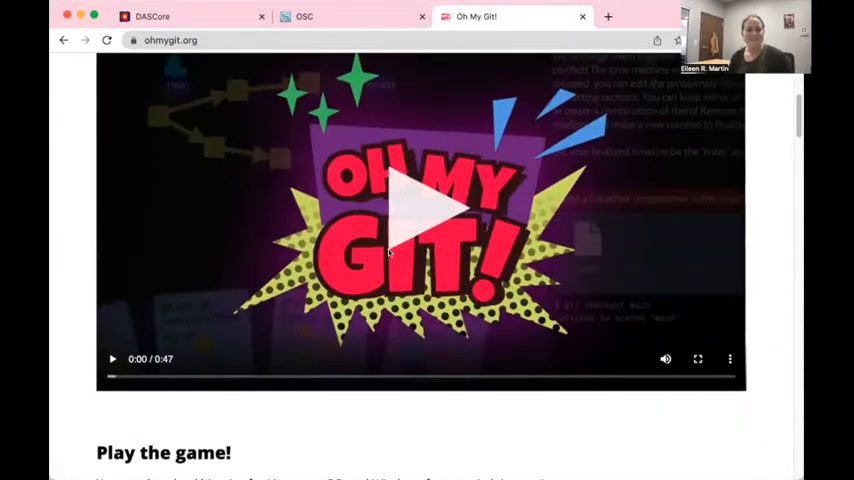
{"action": "scroll", "scroll_direction": "down", "scroll_amount": 3}
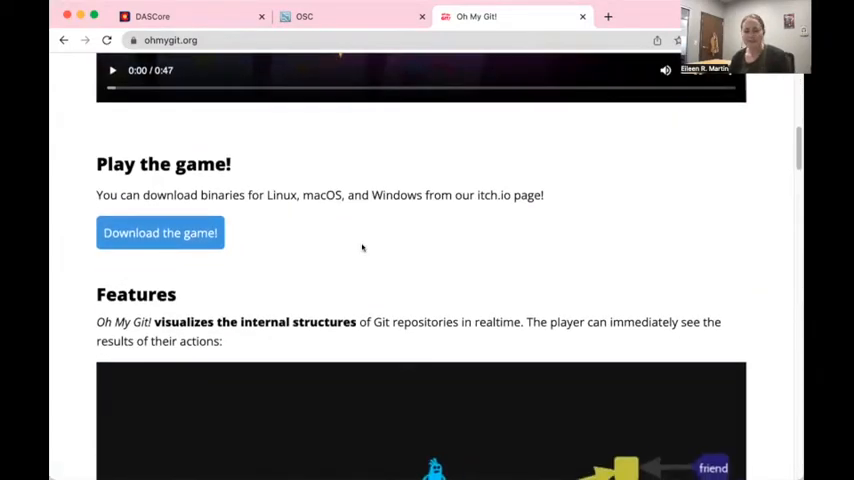
{"action": "scroll", "scroll_direction": "down", "scroll_amount": 3}
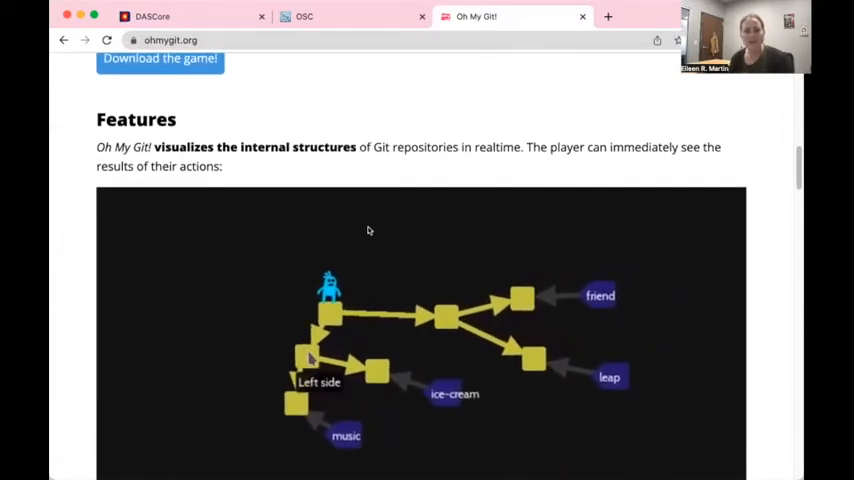
{"action": "scroll", "scroll_direction": "down", "scroll_amount": 3}
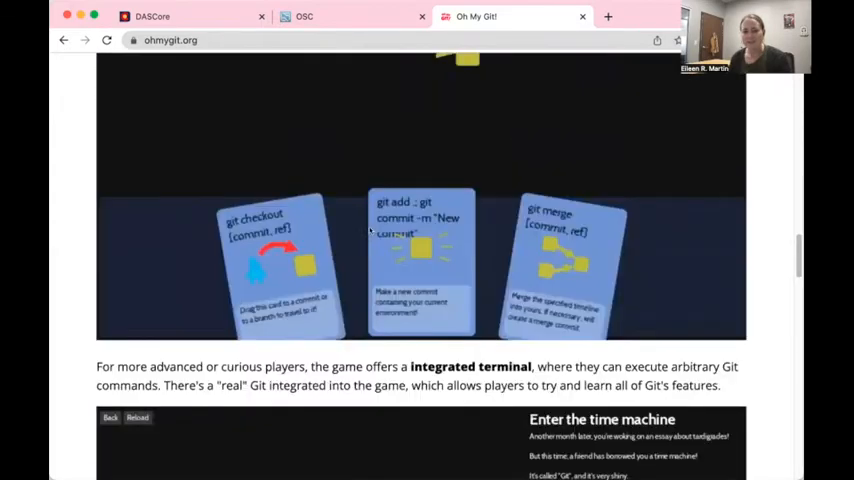
{"action": "scroll", "scroll_direction": "down", "scroll_amount": 3}
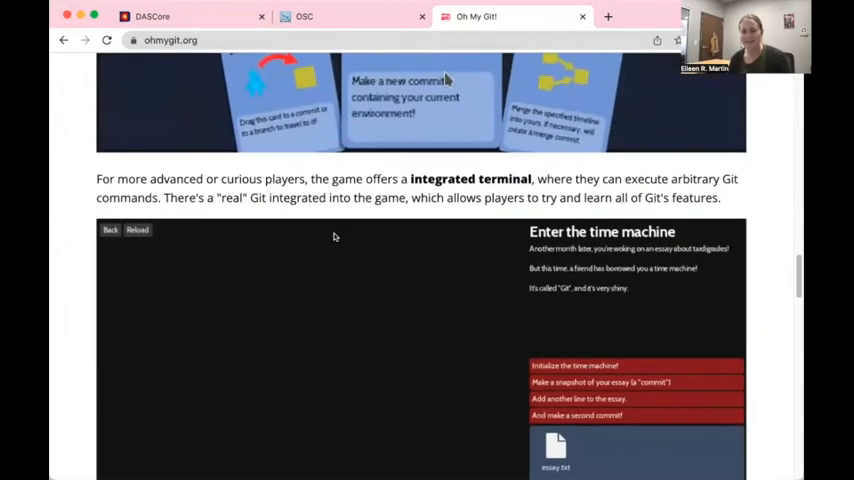
{"action": "scroll", "scroll_direction": "down", "scroll_amount": 3}
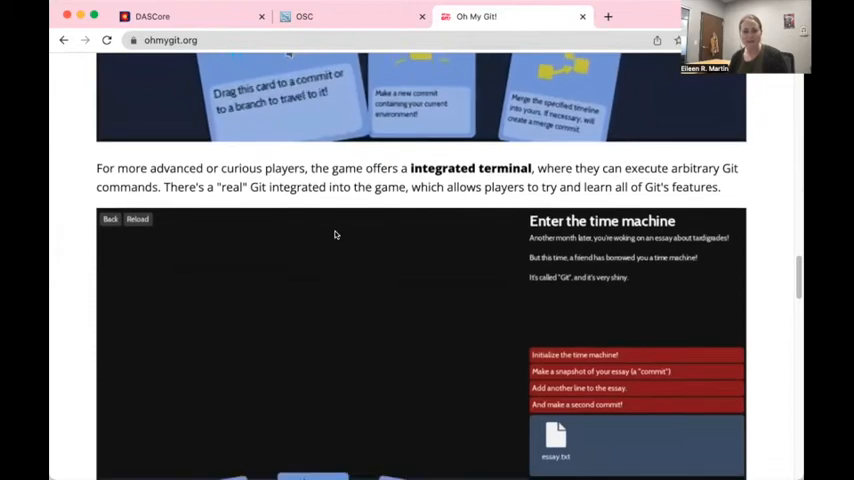
{"action": "left_click", "coordinate": [304, 16]}
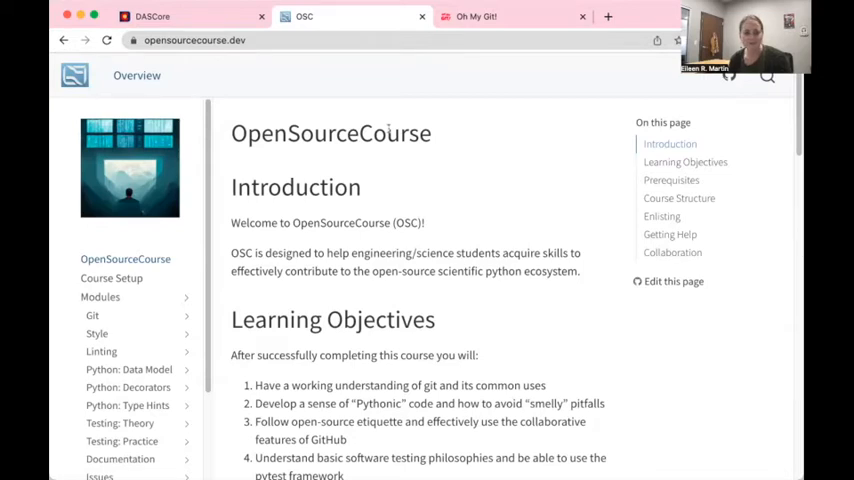
- Bring up the Style, Linting and Testing: Theory module overview, Test all the Things
{"action": "scroll", "scroll_direction": "down", "scroll_amount": 3}
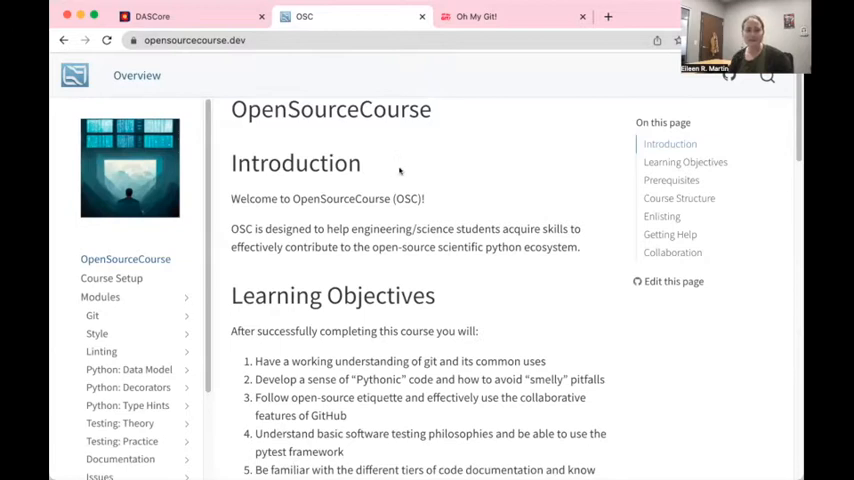
{"action": "mouse_move", "coordinate": [445, 167]}
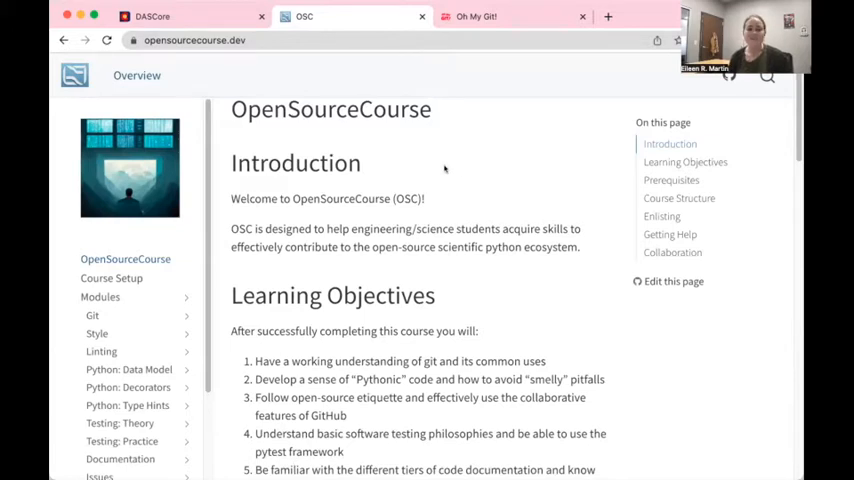
{"action": "scroll", "scroll_direction": "down", "scroll_amount": 3}
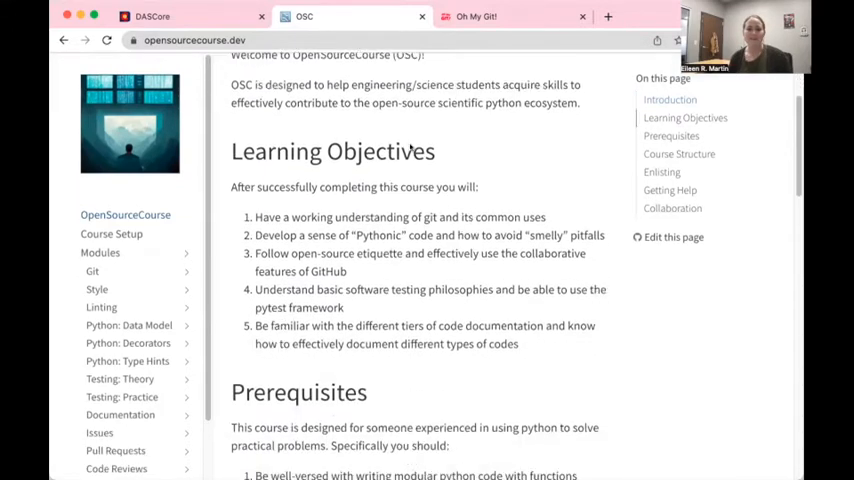
{"action": "scroll", "scroll_direction": "down", "scroll_amount": 3}
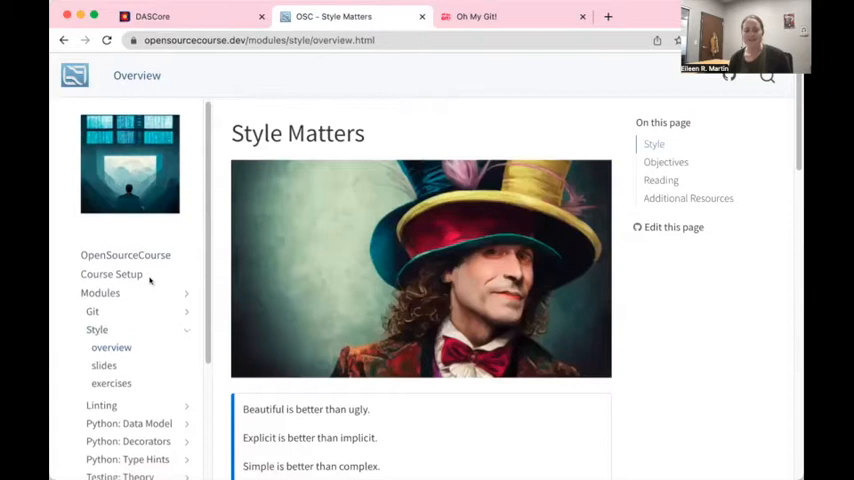
{"action": "scroll", "scroll_direction": "down", "scroll_amount": 3}
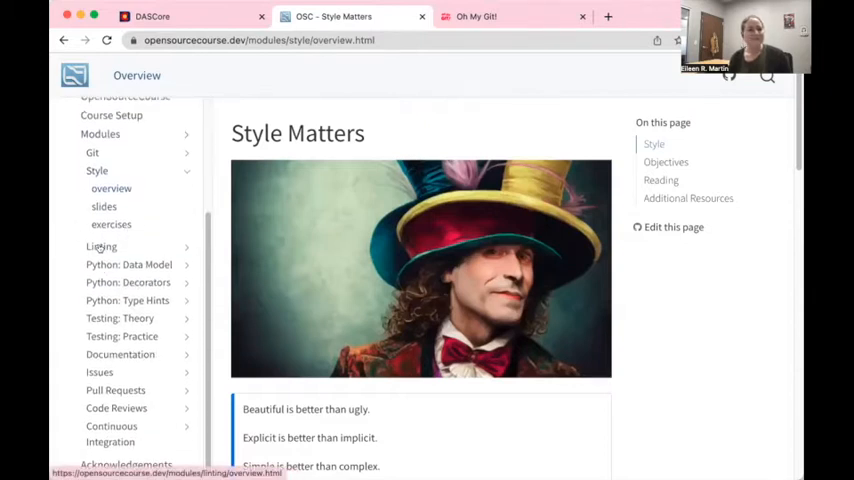
{"action": "left_click", "coordinate": [101, 246]}
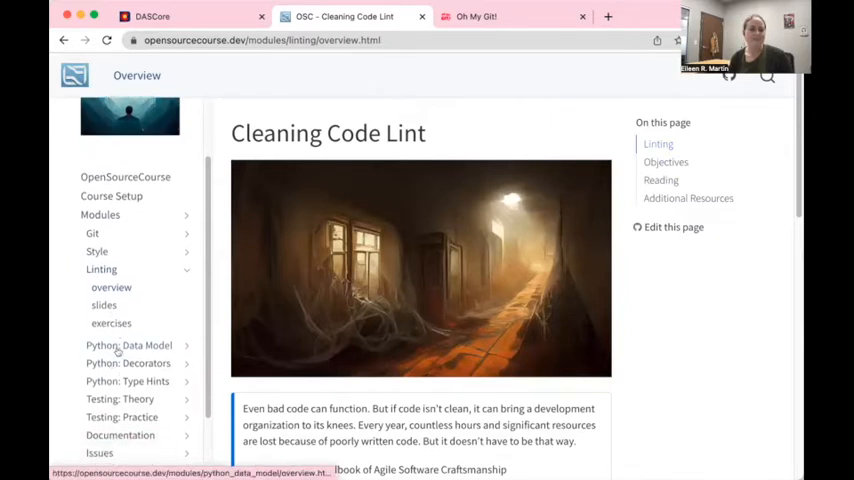
{"action": "mouse_move", "coordinate": [123, 363]}
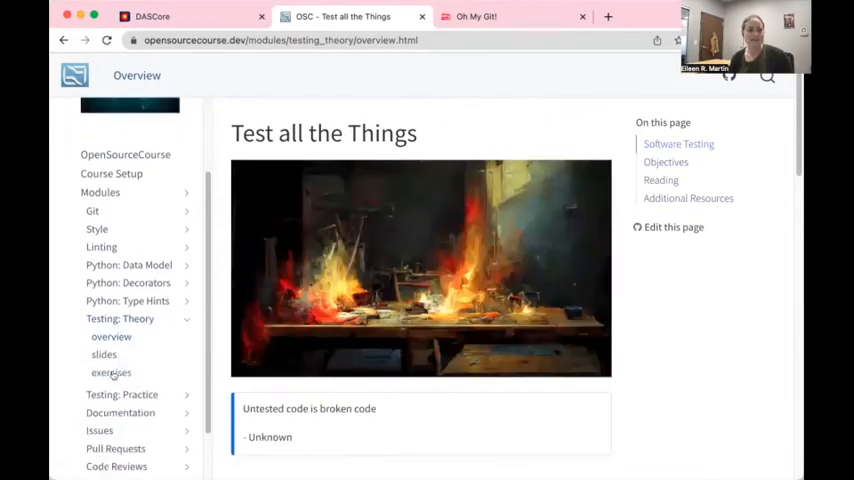
{"action": "scroll", "scroll_direction": "down", "scroll_amount": 3}
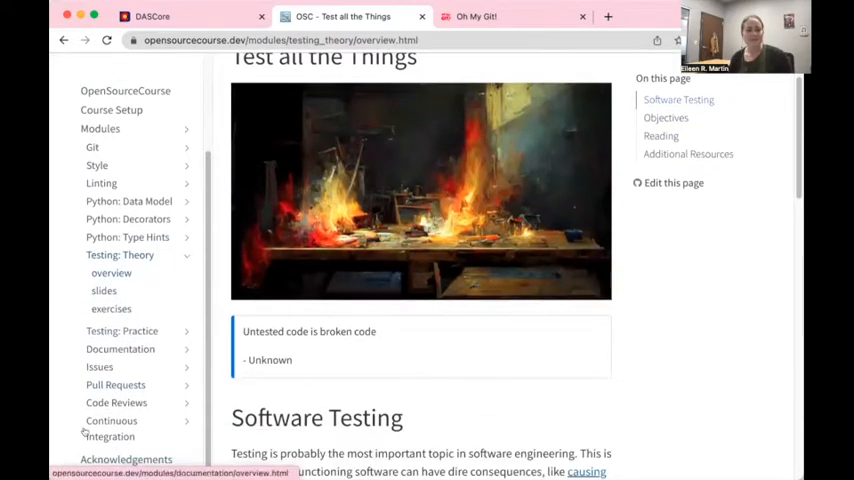
{"action": "mouse_move", "coordinate": [103, 181]}
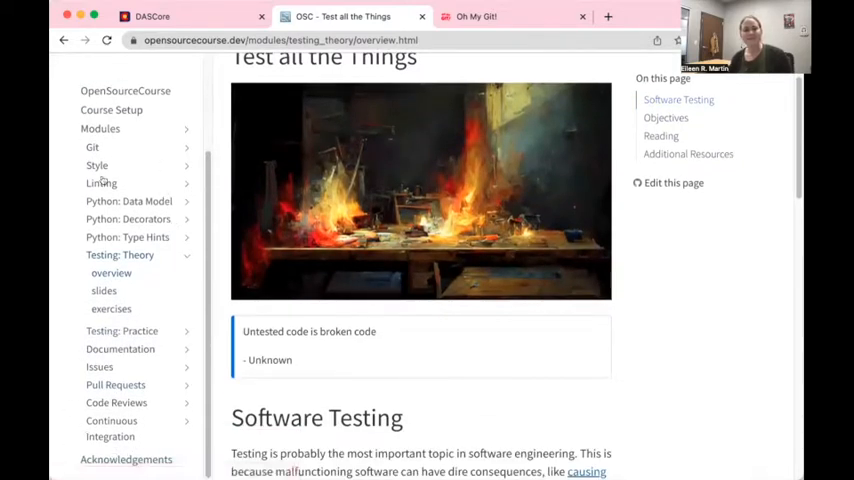
{"action": "scroll", "scroll_direction": "up", "scroll_amount": 3}
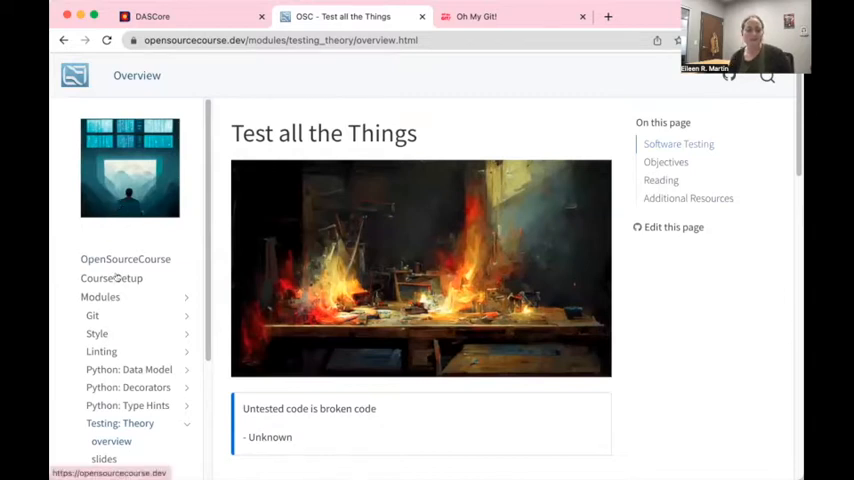
{"action": "scroll", "scroll_direction": "down", "scroll_amount": 3}
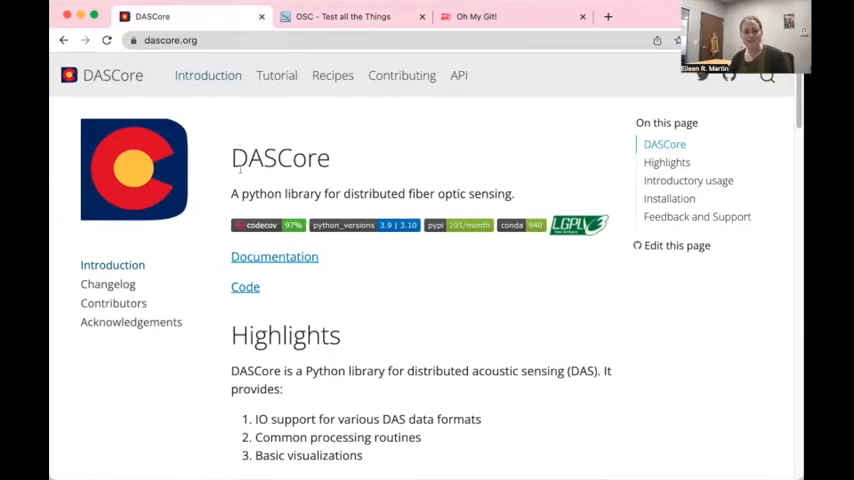
{"action": "mouse_move", "coordinate": [263, 178]}
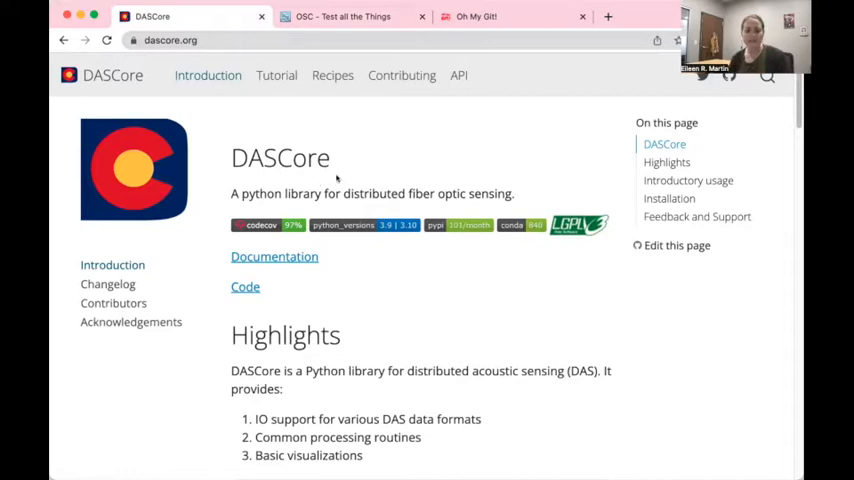
- Skim the DASCore Concepts page on time handling with numpy datetime64 and timedelta64
{"action": "scroll", "scroll_direction": "down", "scroll_amount": 3}
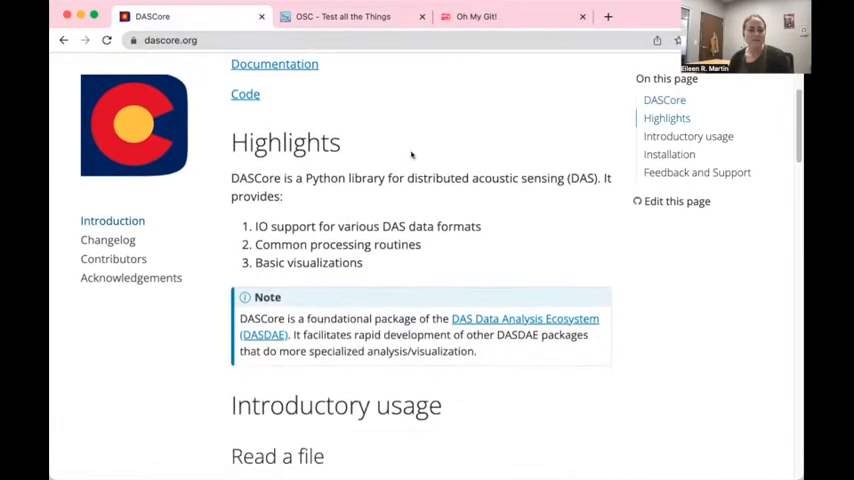
{"action": "scroll", "scroll_direction": "down", "scroll_amount": 3}
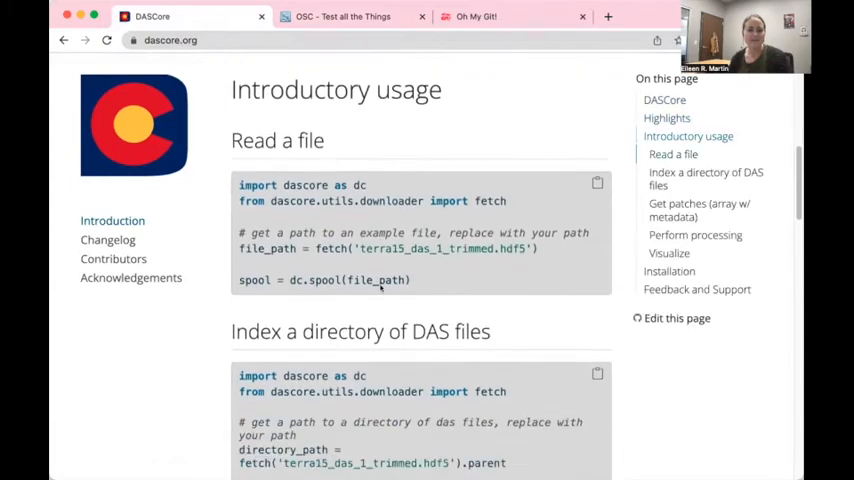
{"action": "scroll", "scroll_direction": "down", "scroll_amount": 3}
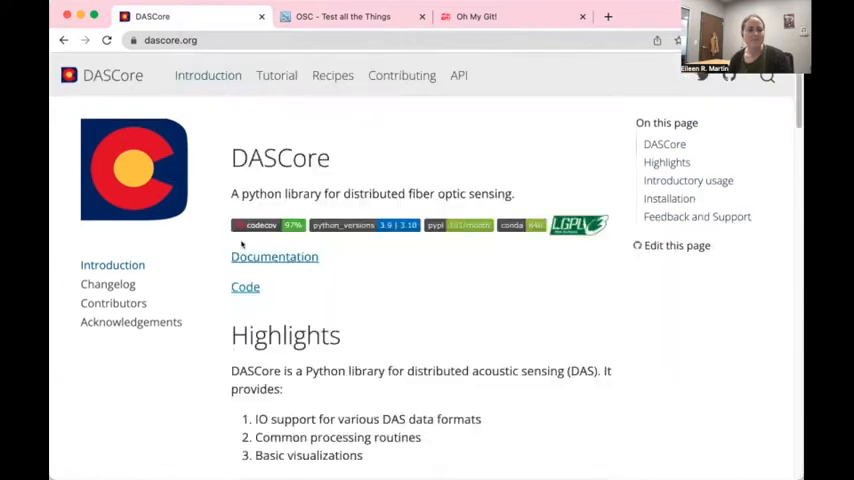
{"action": "mouse_move", "coordinate": [276, 75]}
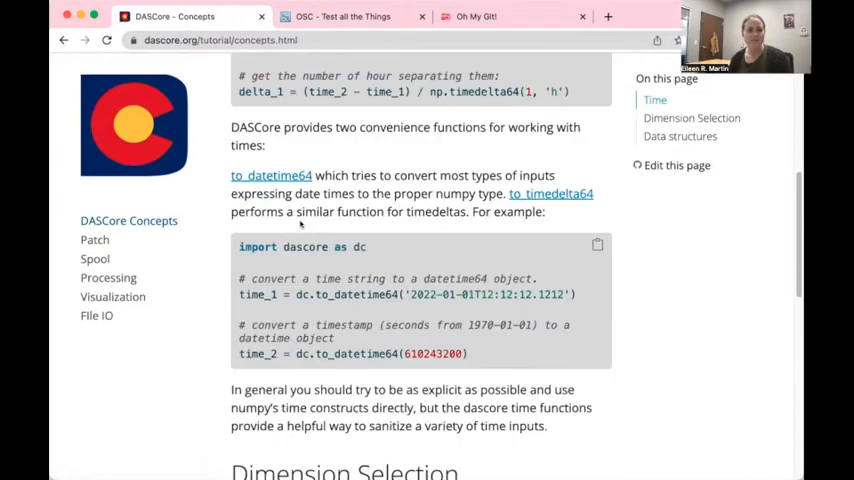
{"action": "scroll", "scroll_direction": "up", "scroll_amount": 3}
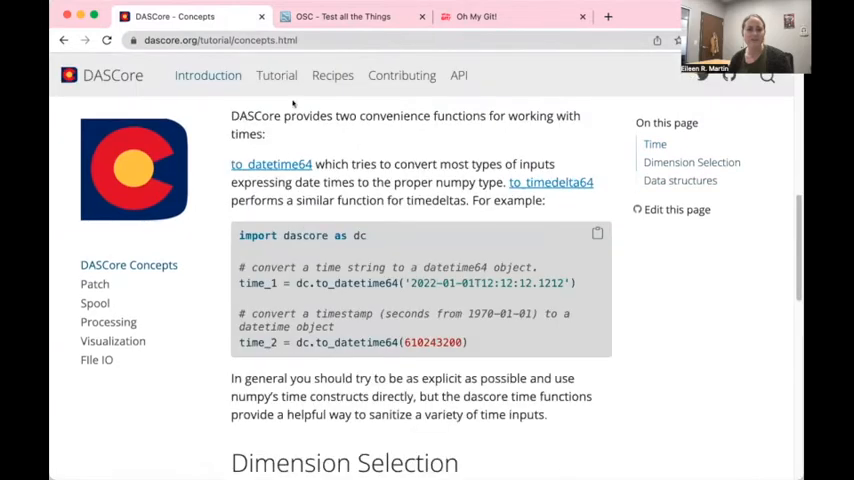
{"action": "scroll", "scroll_direction": "up", "scroll_amount": 3}
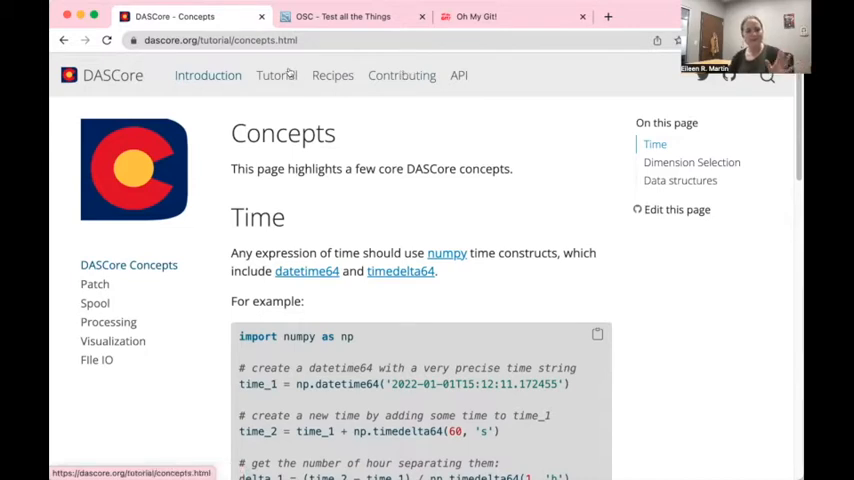
- Bring up DASCore's Contributing guide and follow the Planning link to the GitHub board
{"action": "left_click", "coordinate": [401, 75]}
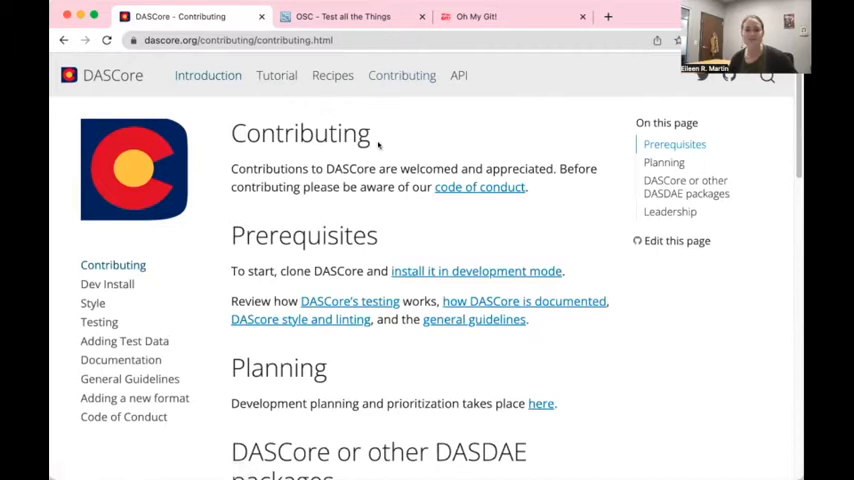
{"action": "scroll", "scroll_direction": "down", "scroll_amount": 3}
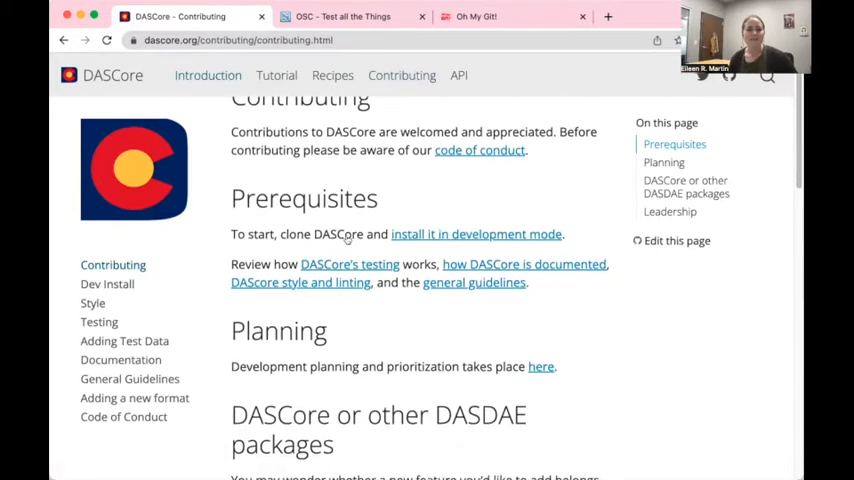
{"action": "scroll", "scroll_direction": "down", "scroll_amount": 3}
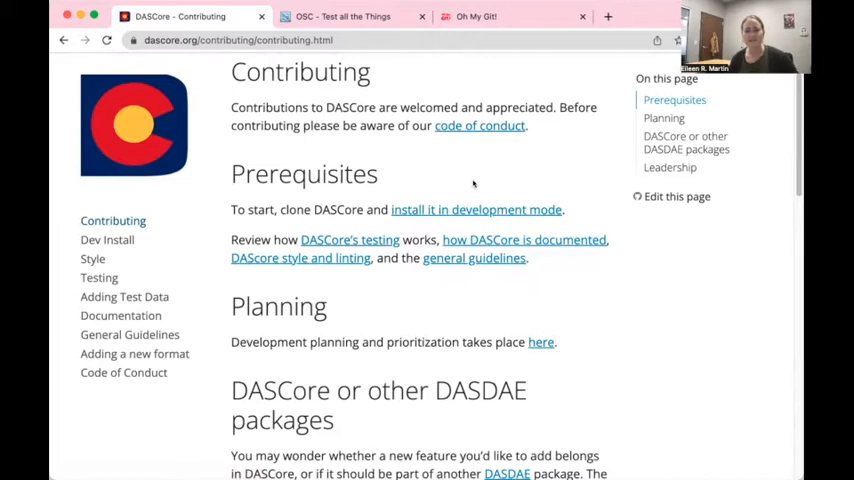
{"action": "mouse_move", "coordinate": [433, 179]}
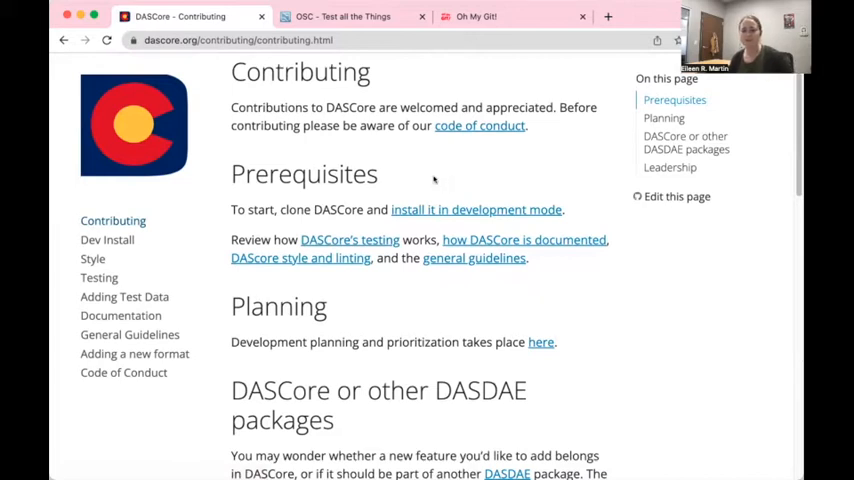
{"action": "mouse_move", "coordinate": [413, 197]}
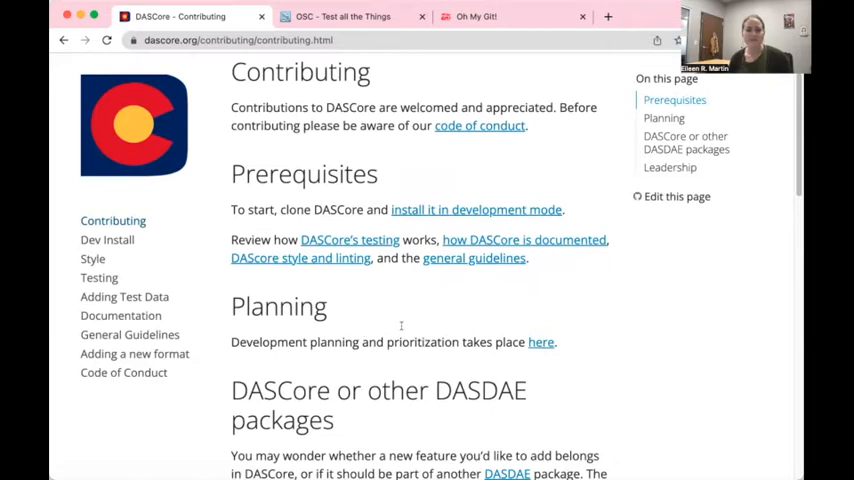
{"action": "scroll", "scroll_direction": "down", "scroll_amount": 3}
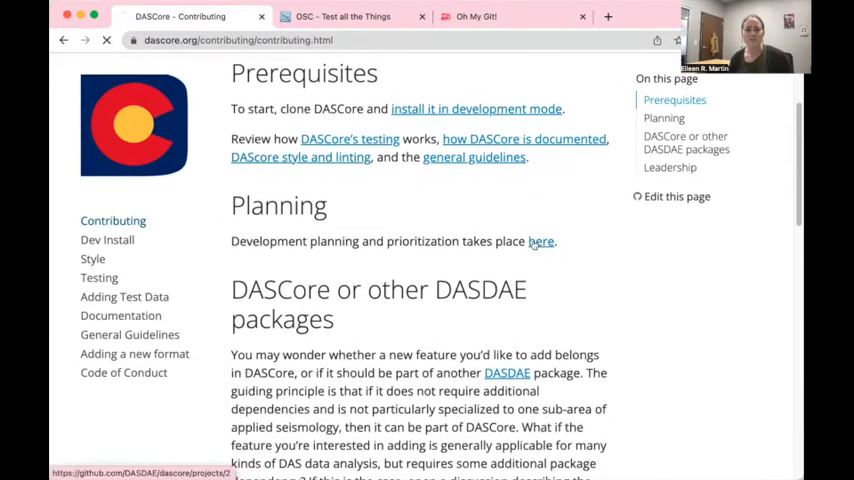
{"action": "left_click", "coordinate": [540, 241]}
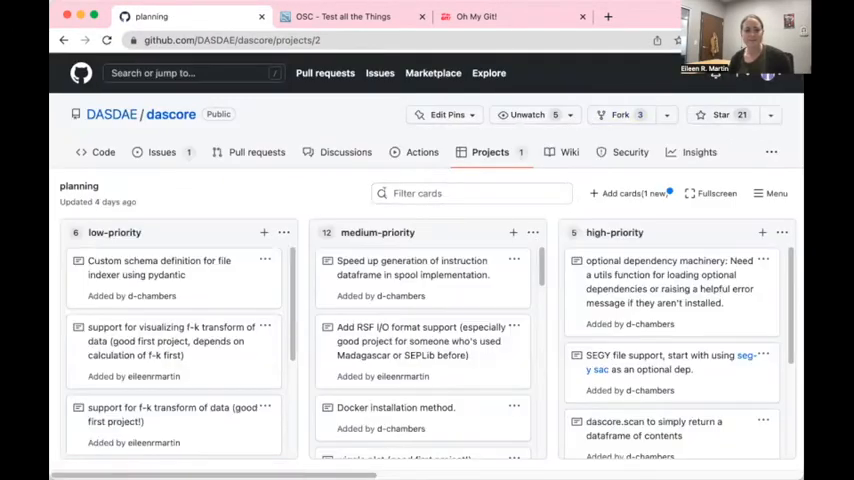
{"action": "mouse_move", "coordinate": [126, 292]}
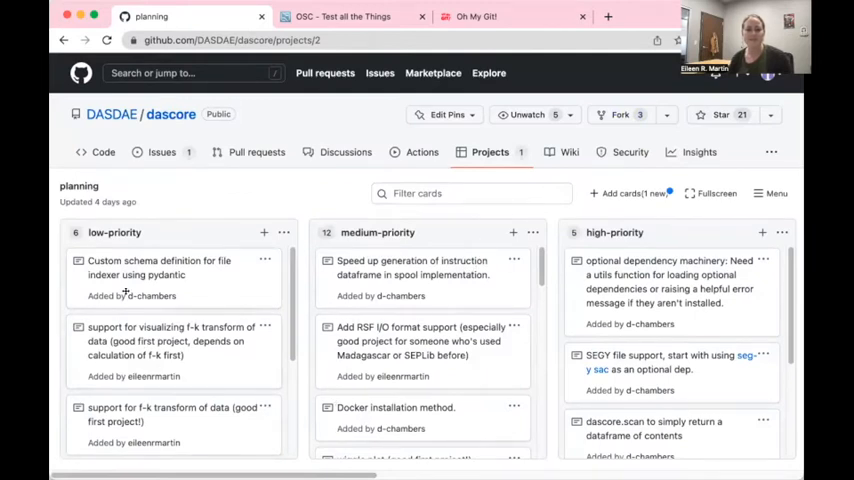
- Read through the Contributing page down to the Leadership section
{"action": "scroll", "scroll_direction": "down", "scroll_amount": 3}
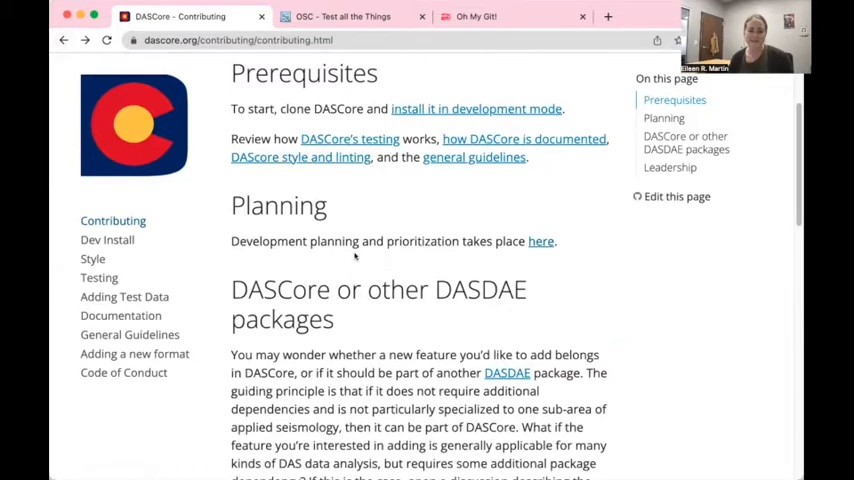
{"action": "scroll", "scroll_direction": "down", "scroll_amount": 3}
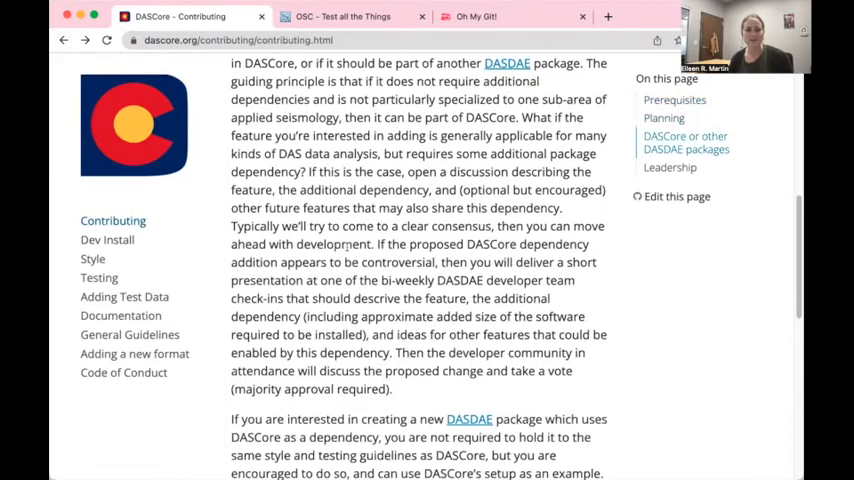
{"action": "scroll", "scroll_direction": "down", "scroll_amount": 3}
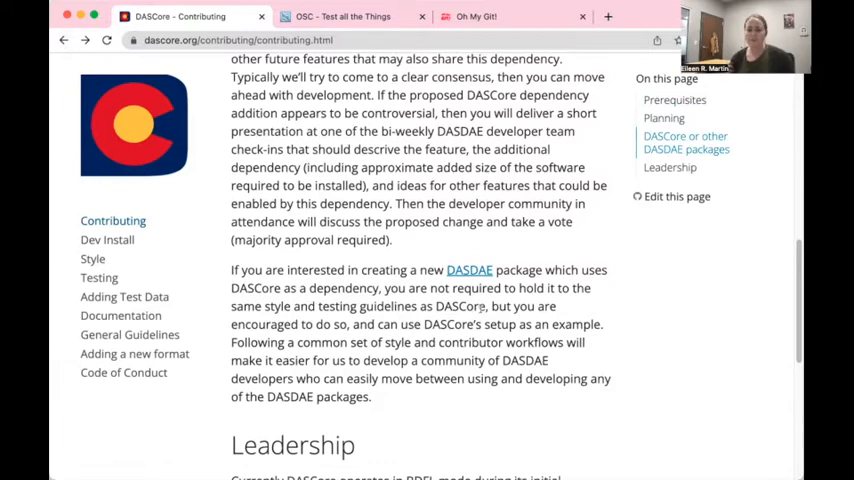
{"action": "scroll", "scroll_direction": "down", "scroll_amount": 3}
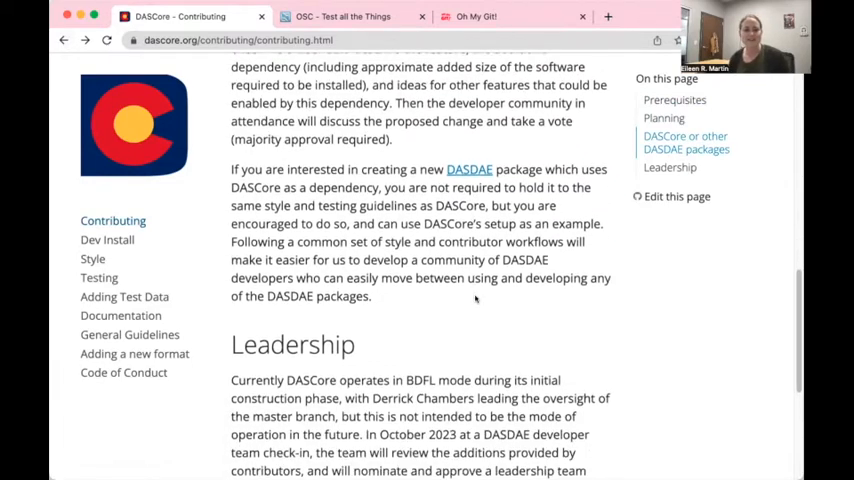
{"action": "scroll", "scroll_direction": "down", "scroll_amount": 3}
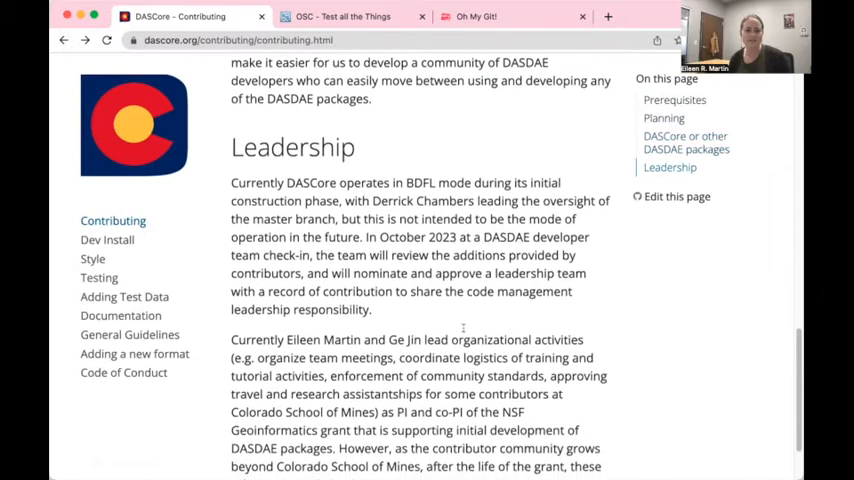
{"action": "scroll", "scroll_direction": "down", "scroll_amount": 3}
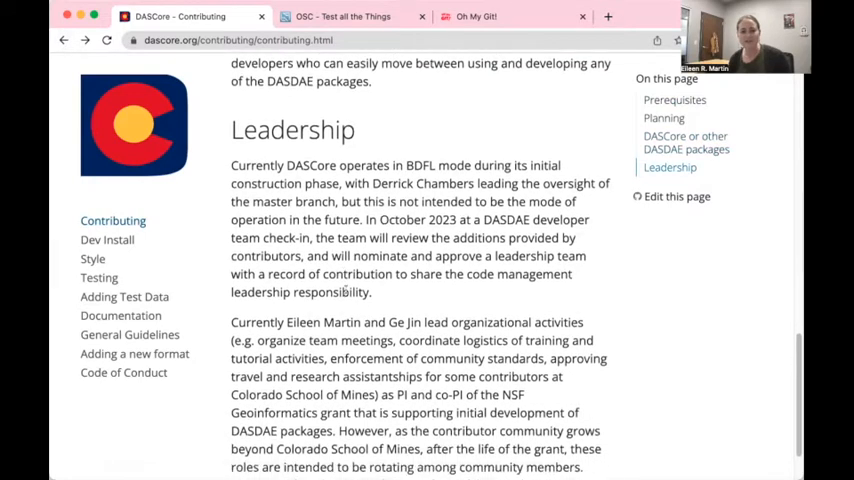
{"action": "scroll", "scroll_direction": "up", "scroll_amount": 3}
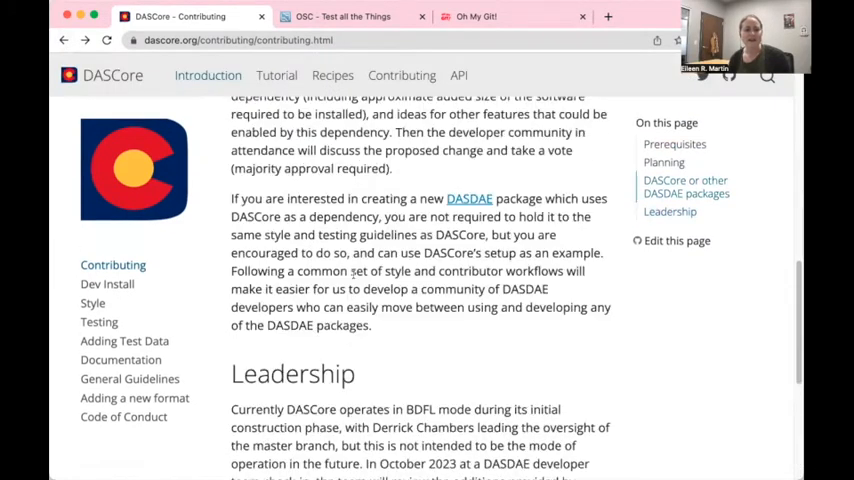
{"action": "scroll", "scroll_direction": "up", "scroll_amount": 3}
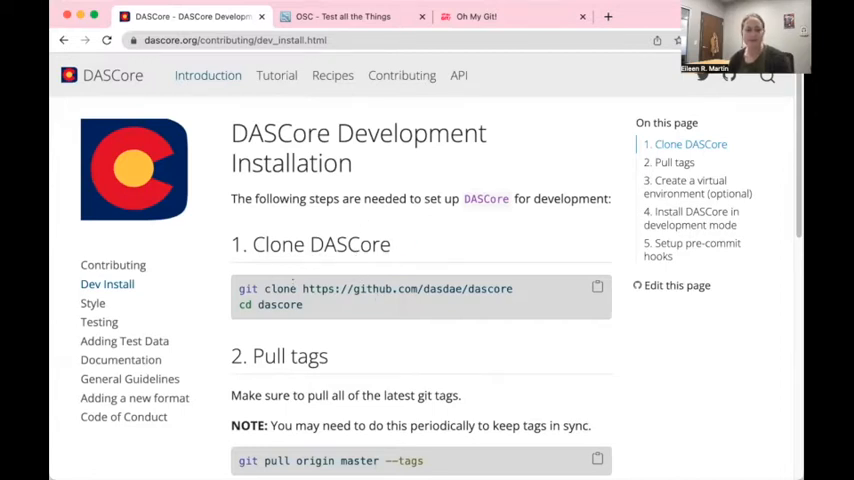
- Read the Development Installation page down to section 5, Setup pre-commit hooks
{"action": "scroll", "scroll_direction": "down", "scroll_amount": 3}
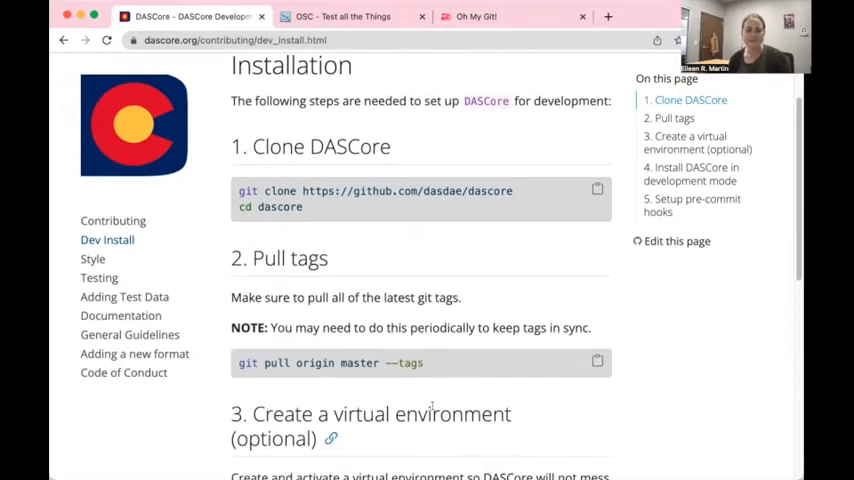
{"action": "scroll", "scroll_direction": "down", "scroll_amount": 3}
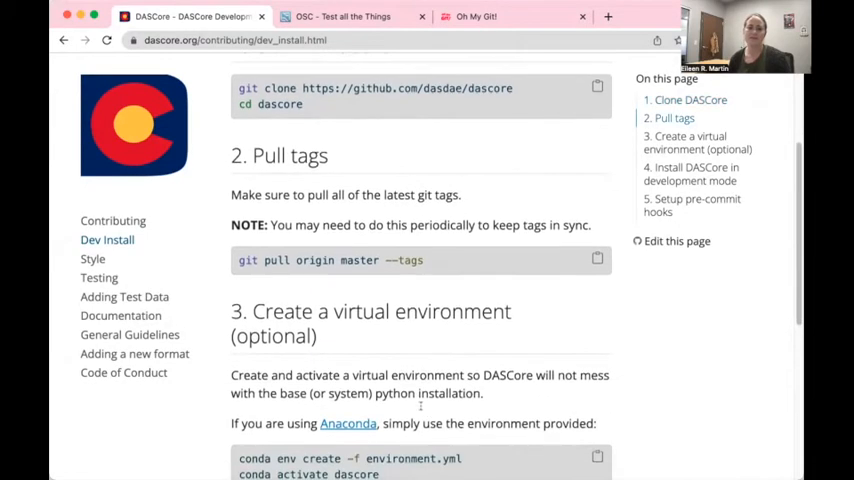
{"action": "scroll", "scroll_direction": "down", "scroll_amount": 3}
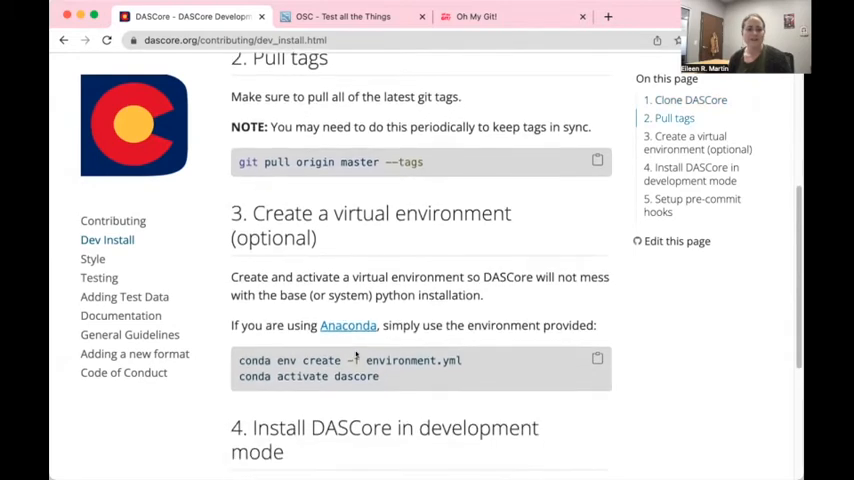
{"action": "scroll", "scroll_direction": "down", "scroll_amount": 3}
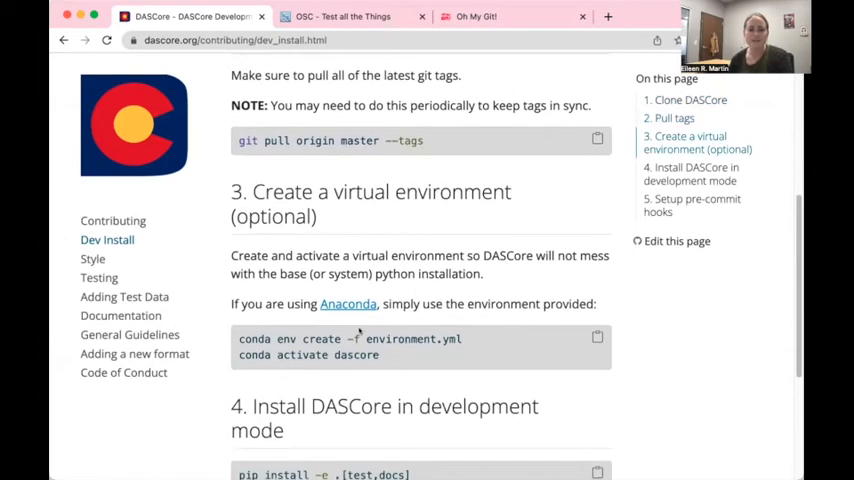
{"action": "scroll", "scroll_direction": "down", "scroll_amount": 3}
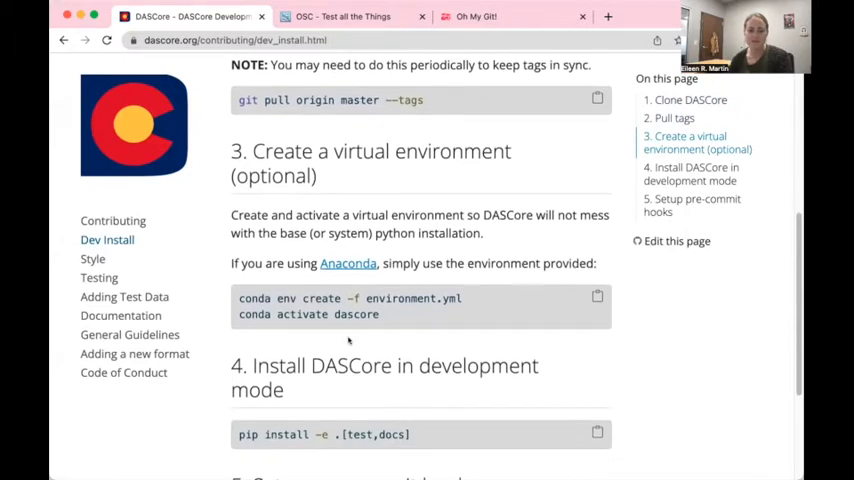
{"action": "scroll", "scroll_direction": "down", "scroll_amount": 3}
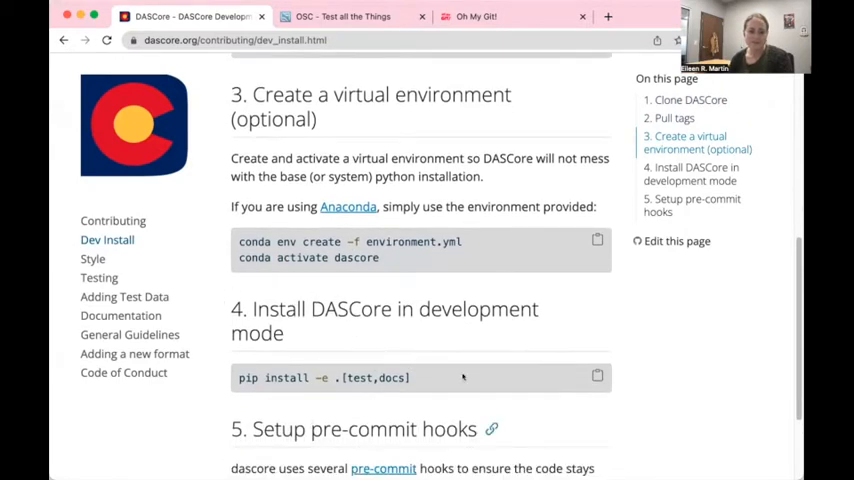
{"action": "scroll", "scroll_direction": "down", "scroll_amount": 3}
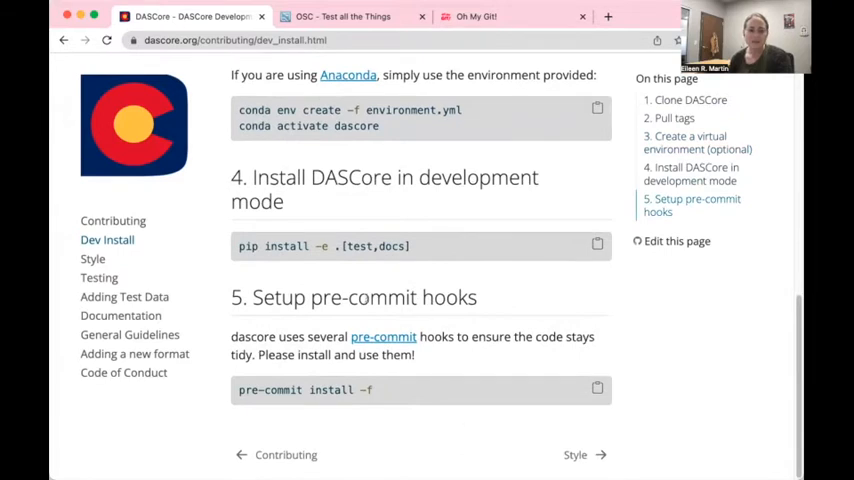
{"action": "mouse_move", "coordinate": [320, 330]}
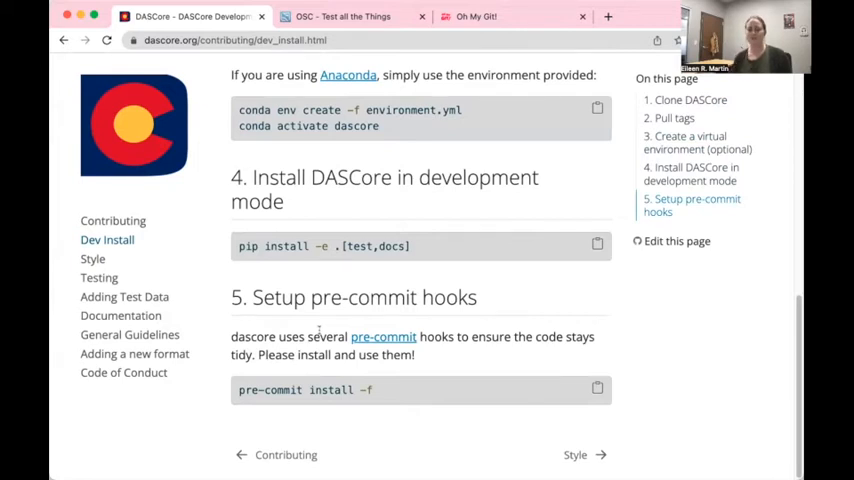
{"action": "mouse_move", "coordinate": [304, 328]}
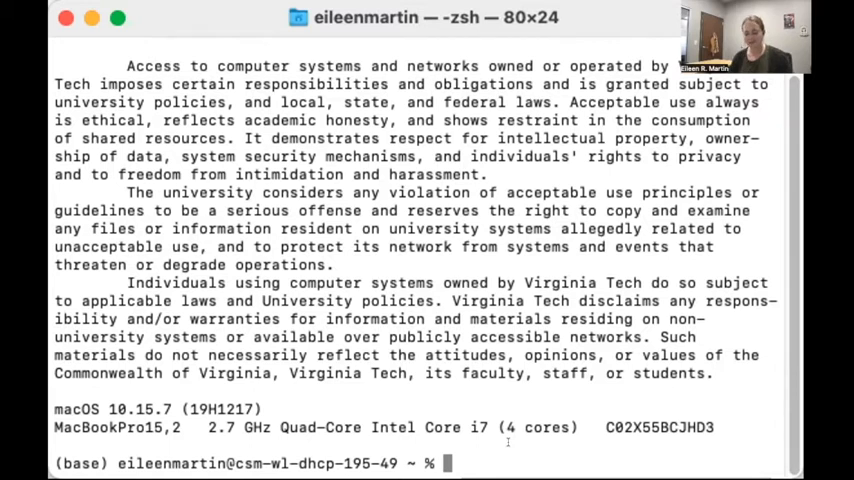
{"action": "type", "text": "git"}
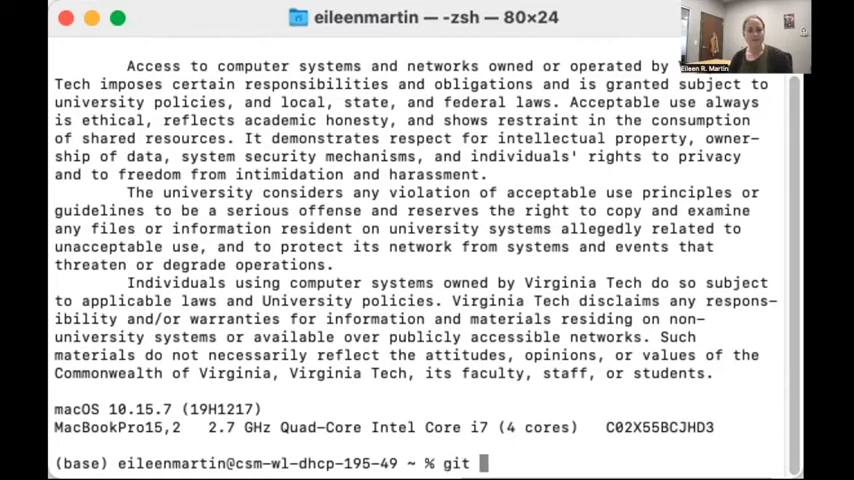
{"action": "type", "text": "clone https://github.com/dasdae/dascore"}
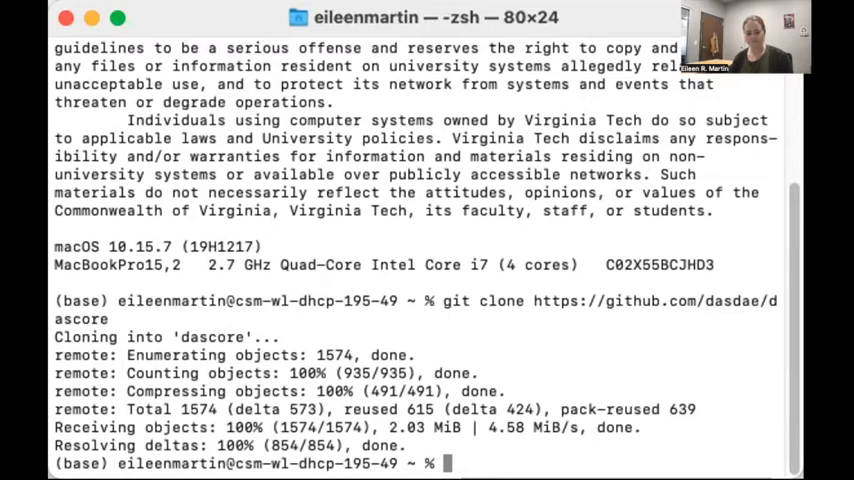
{"action": "type", "text": "pwd"}
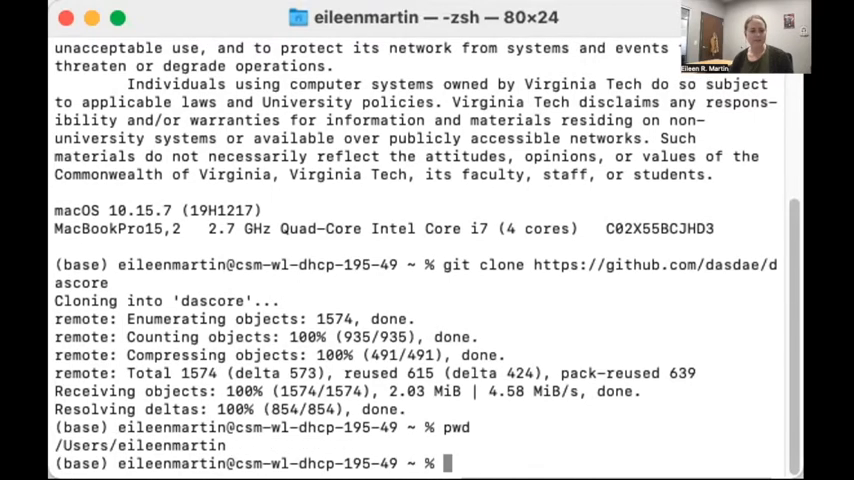
{"action": "type", "text": "ls"}
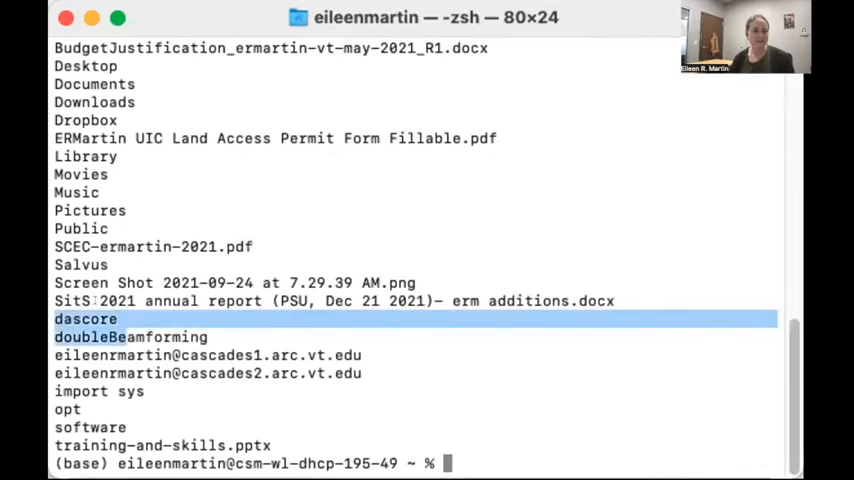
- Move into the dascore folder and pull origin master with tags
{"action": "type", "text": "c"}
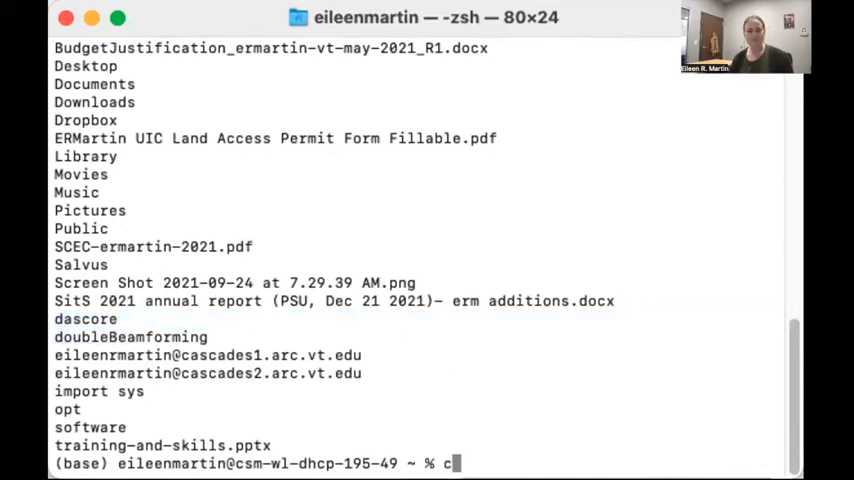
{"action": "type", "text": "cd dascore"}
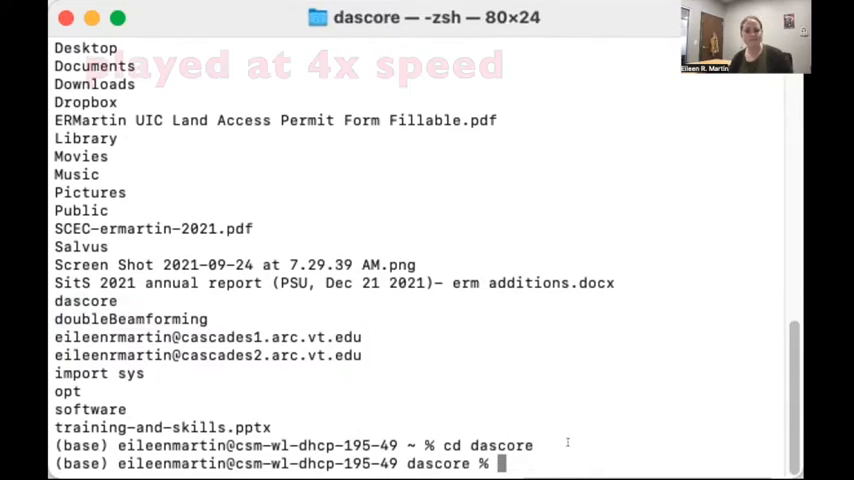
{"action": "type", "text": "git pull origin master --tags"}
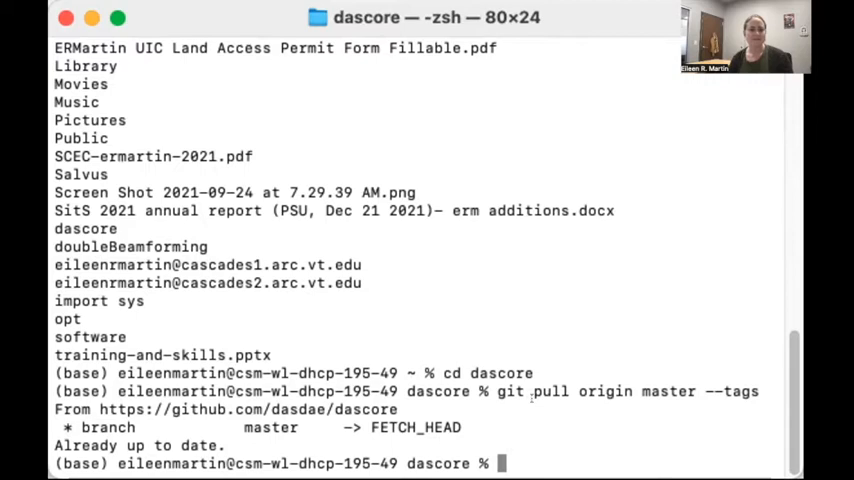
- Create the dascore conda environment with conda env create -f environment.yml
{"action": "type", "text": "conda env c"}
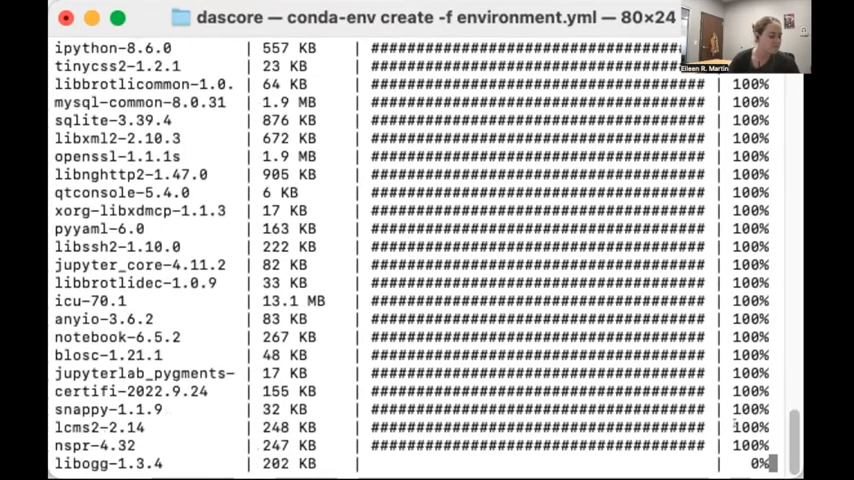
{"action": "scroll", "scroll_direction": "down", "scroll_amount": 3}
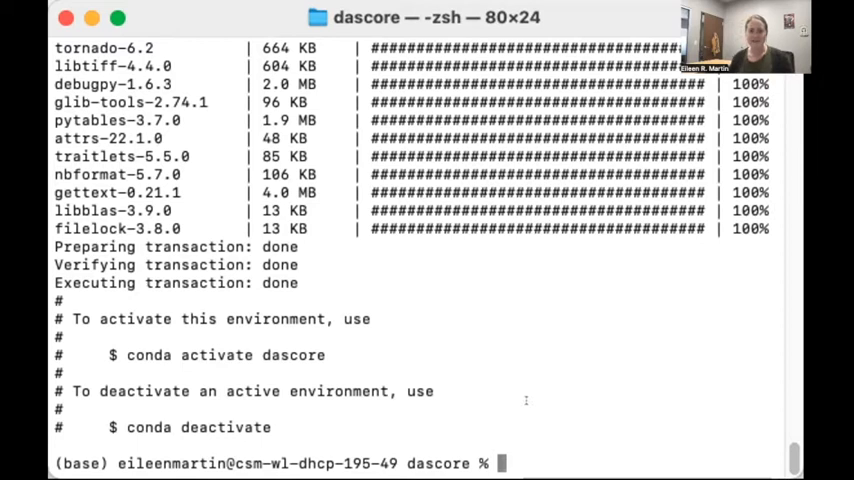
- Run conda activate dascore to enter the new environment
{"action": "type", "text": "conda"}
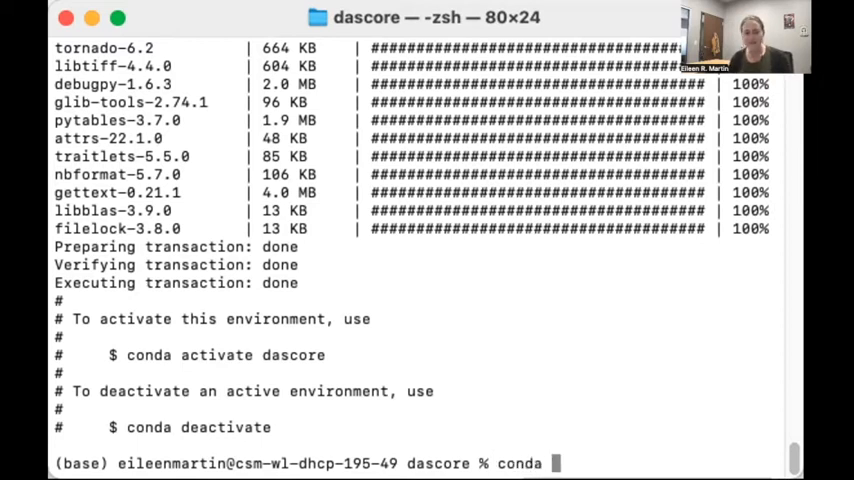
{"action": "type", "text": "activate dasc"}
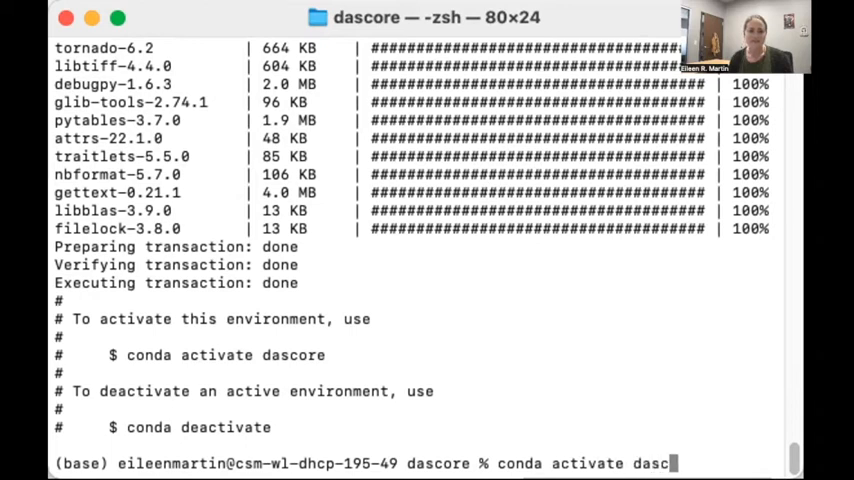
{"action": "key", "text": "Return"}
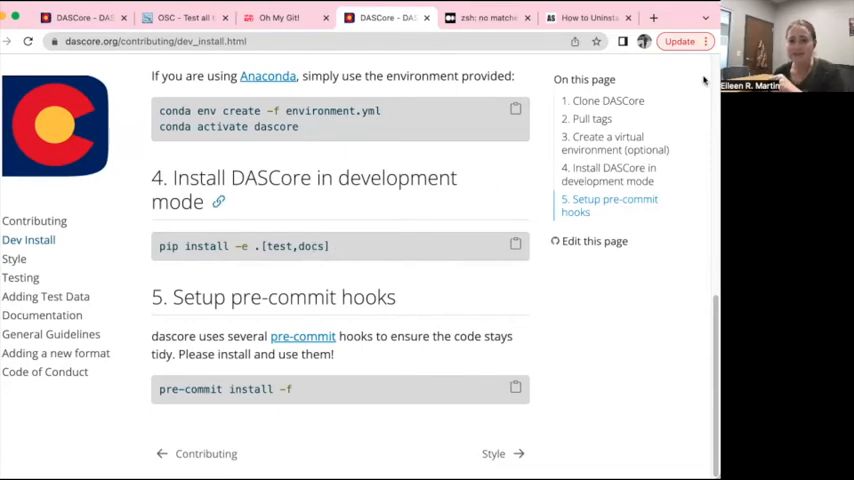
{"action": "mouse_move", "coordinate": [489, 18]}
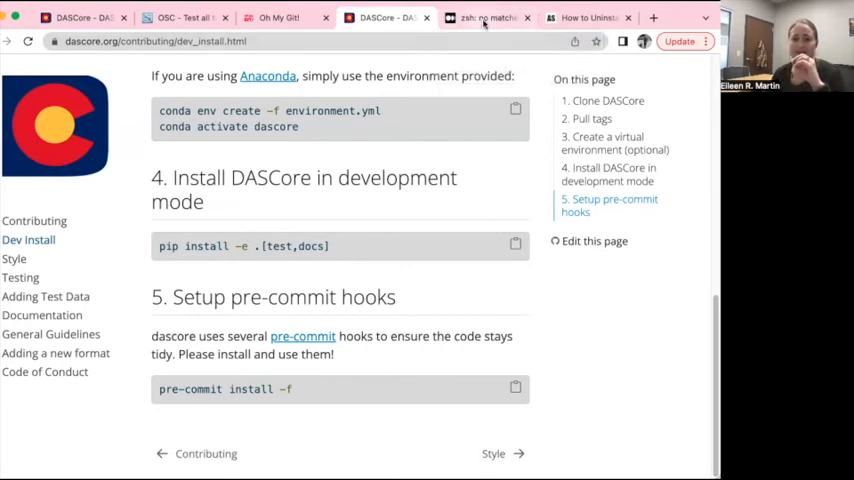
- Read the Medium article's fix of escaping square brackets for zsh 'no matches found'
{"action": "left_click", "coordinate": [487, 18]}
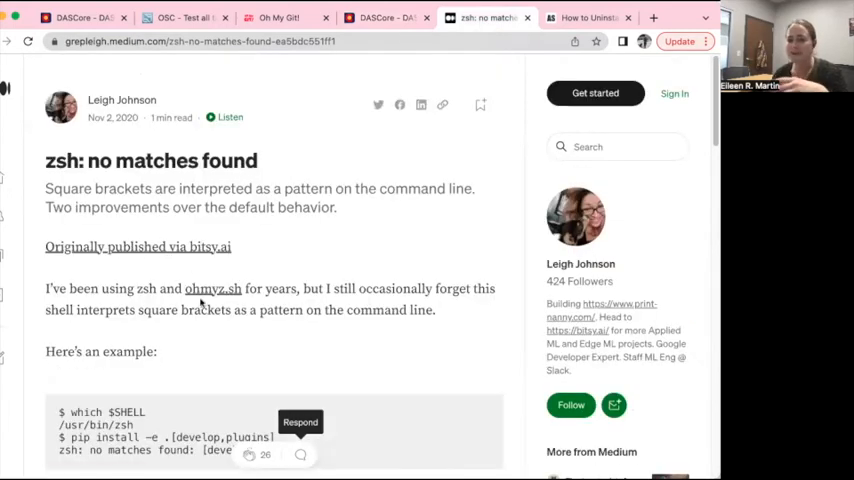
{"action": "mouse_move", "coordinate": [183, 411]}
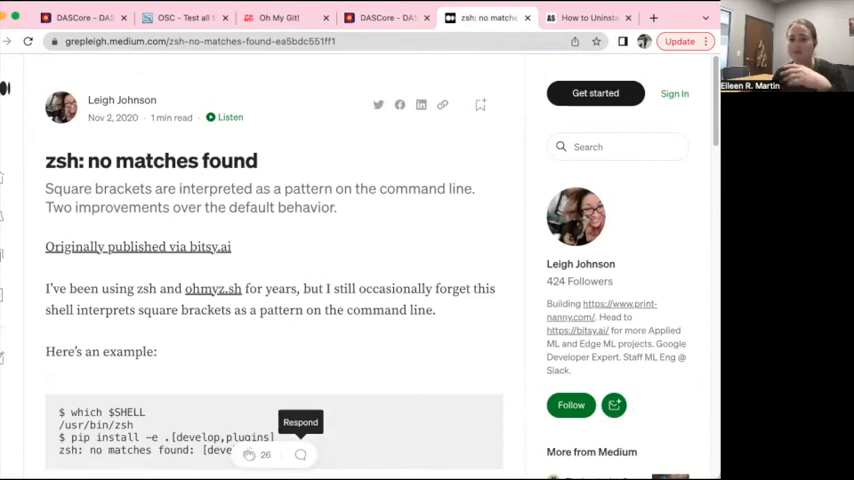
{"action": "mouse_move", "coordinate": [243, 351]}
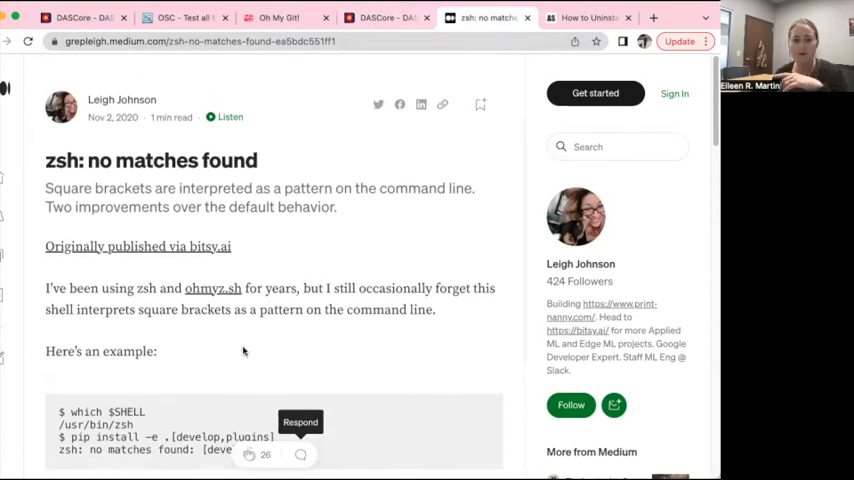
{"action": "scroll", "scroll_direction": "down", "scroll_amount": 3}
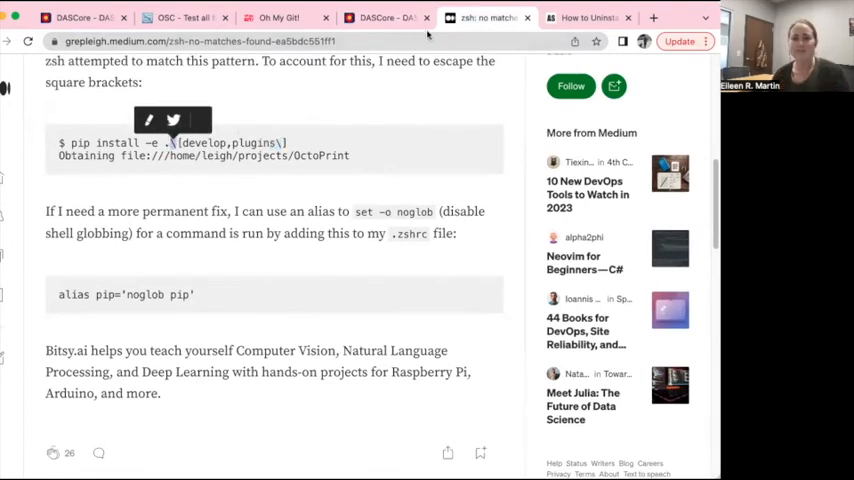
{"action": "mouse_move", "coordinate": [385, 17]}
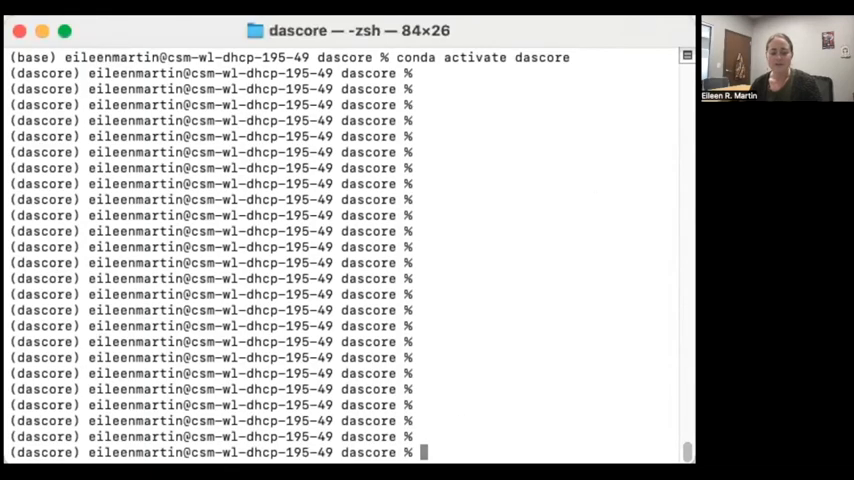
- Install DASCore in editable mode with pip install -e .\[test,docs\], escaping the brackets
{"action": "type", "text": "pip"}
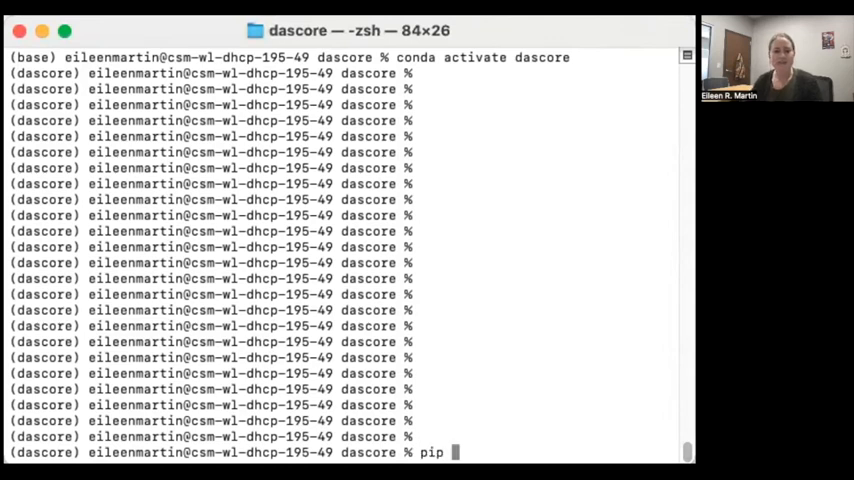
{"action": "type", "text": "install -e"}
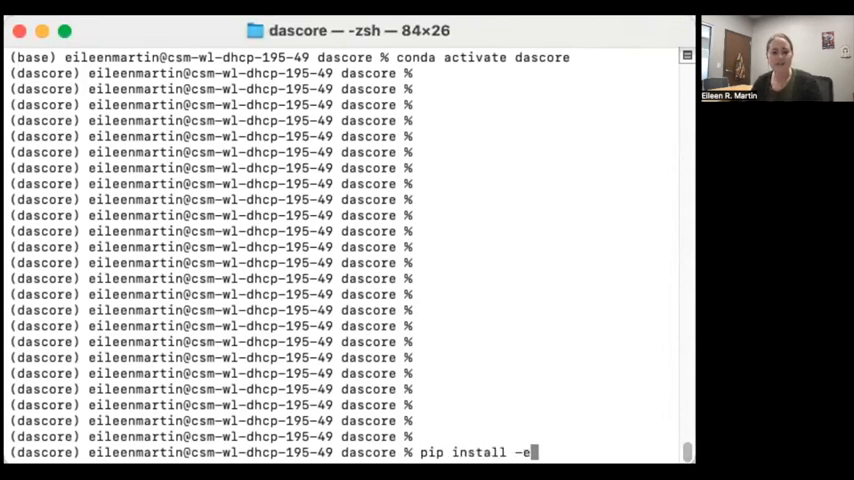
{"action": "type", "text": ".[test,docs"}
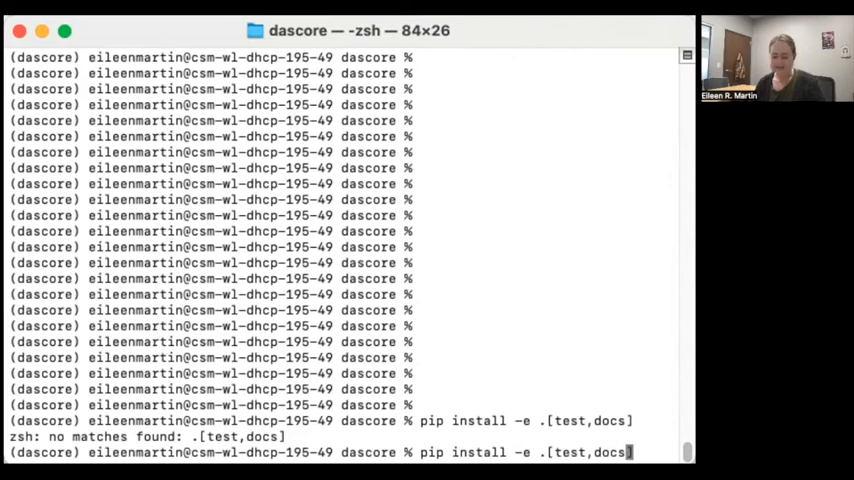
{"action": "type", "text": "\\]"}
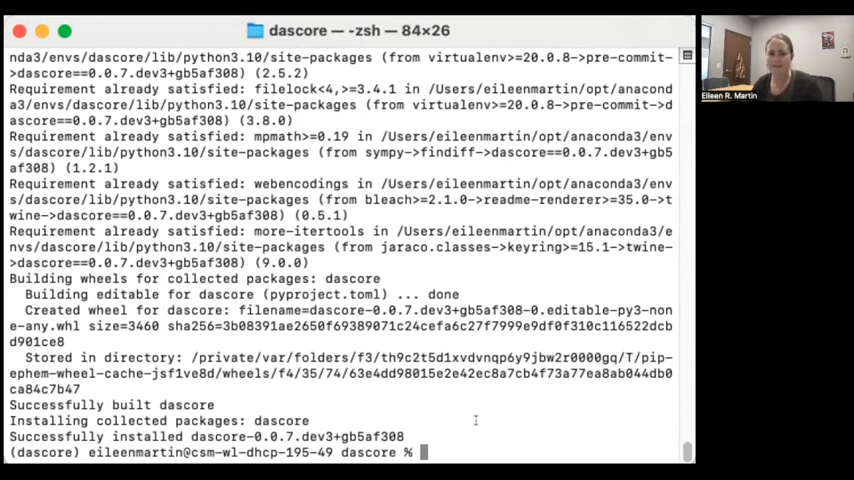
- Install the pre-commit hooks with pre-commit install -f
{"action": "type", "text": "p"}
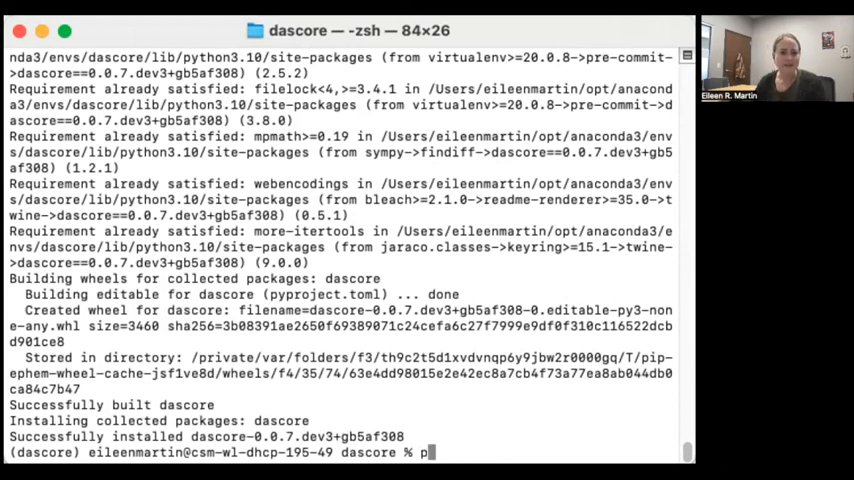
{"action": "type", "text": "re-com"}
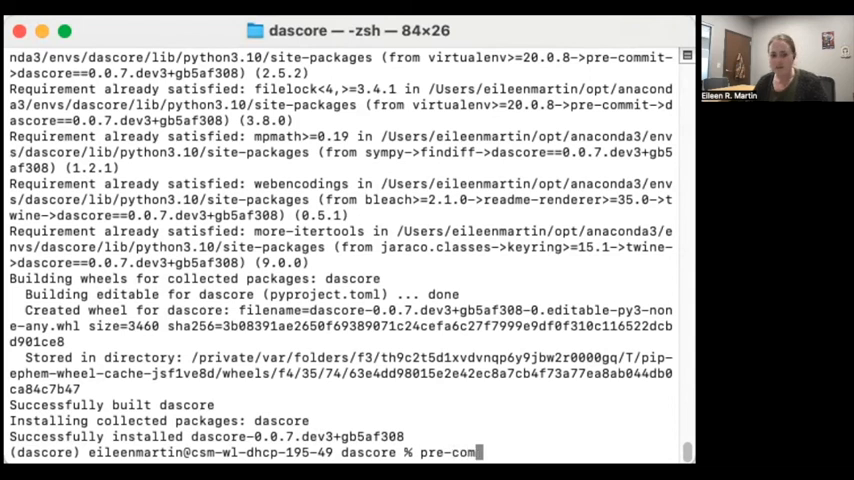
{"action": "type", "text": "mit install -"}
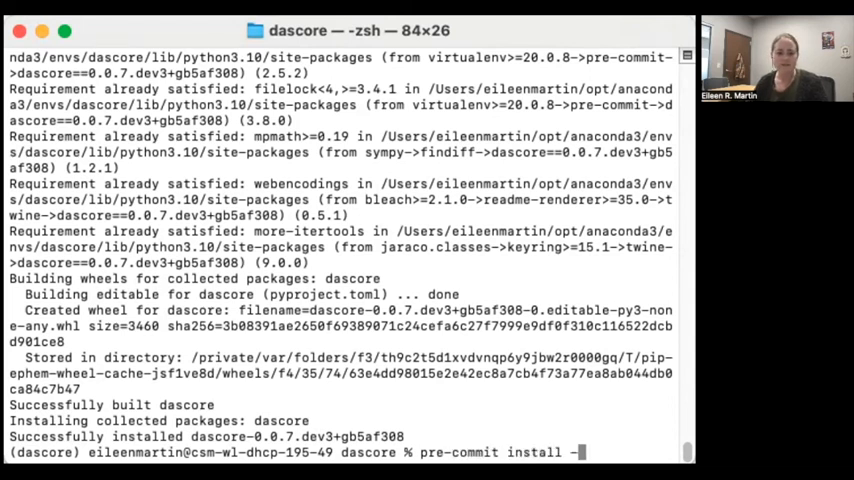
{"action": "key", "text": "Return"}
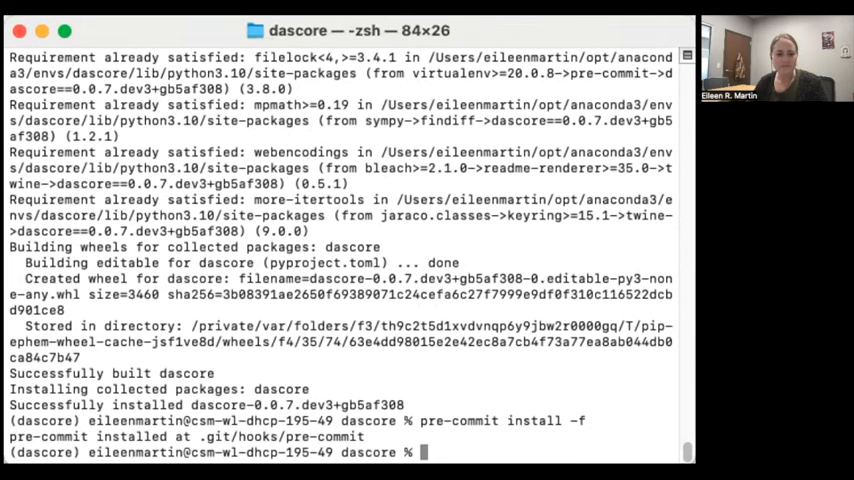